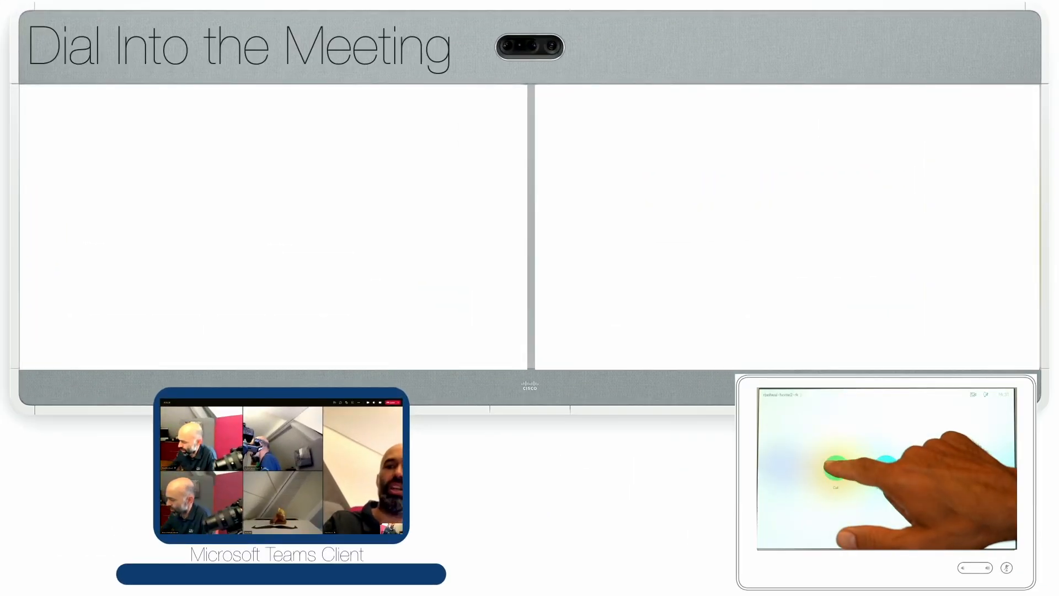
Join the Microsoft Teams meeting from the Touch 10 using the green Join button
click(837, 465)
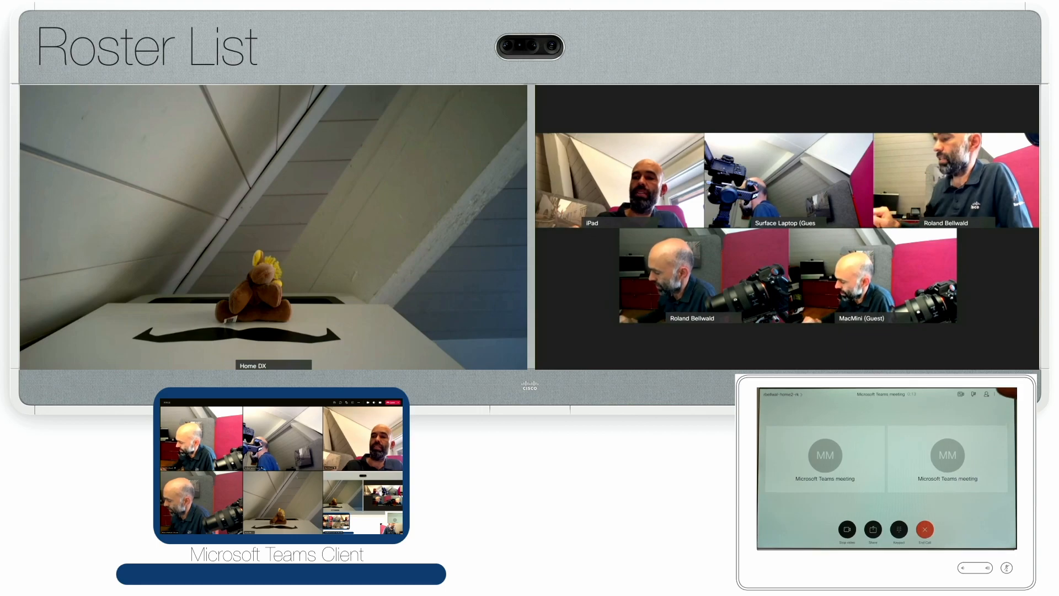
click(987, 394)
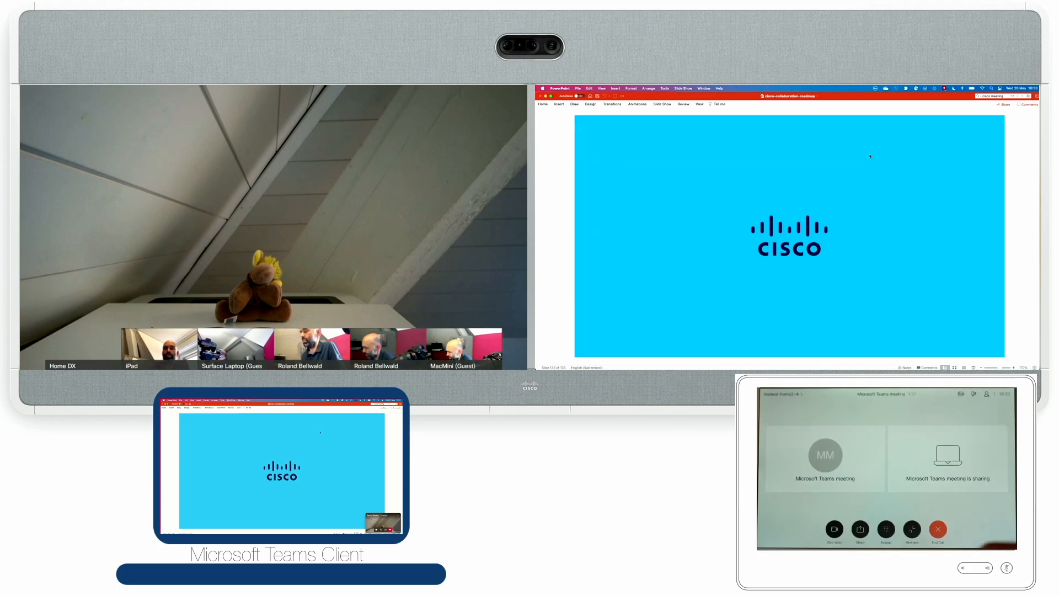
Bring up the in-call Keypad on the Touch 10 while content is being shared
click(886, 529)
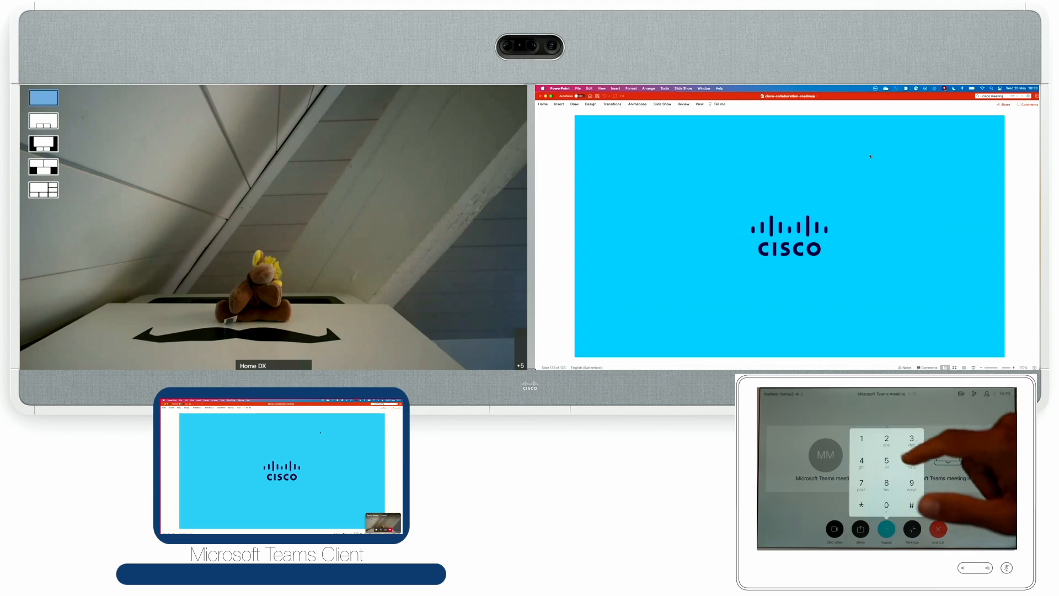
Cycle the screen layout twice with the layout key to reach the six-participant grid view
click(43, 189)
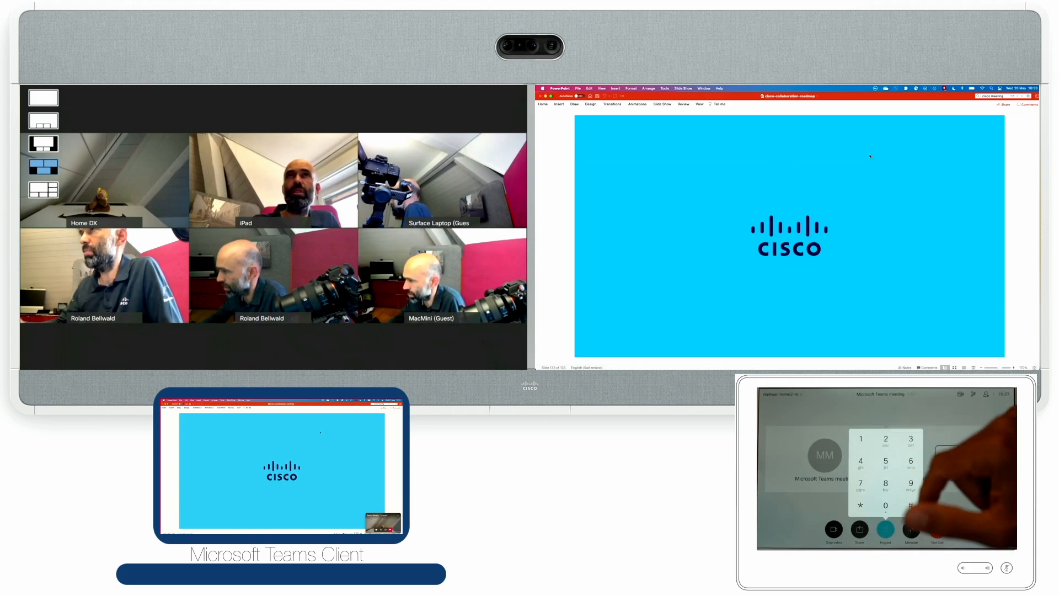
click(43, 144)
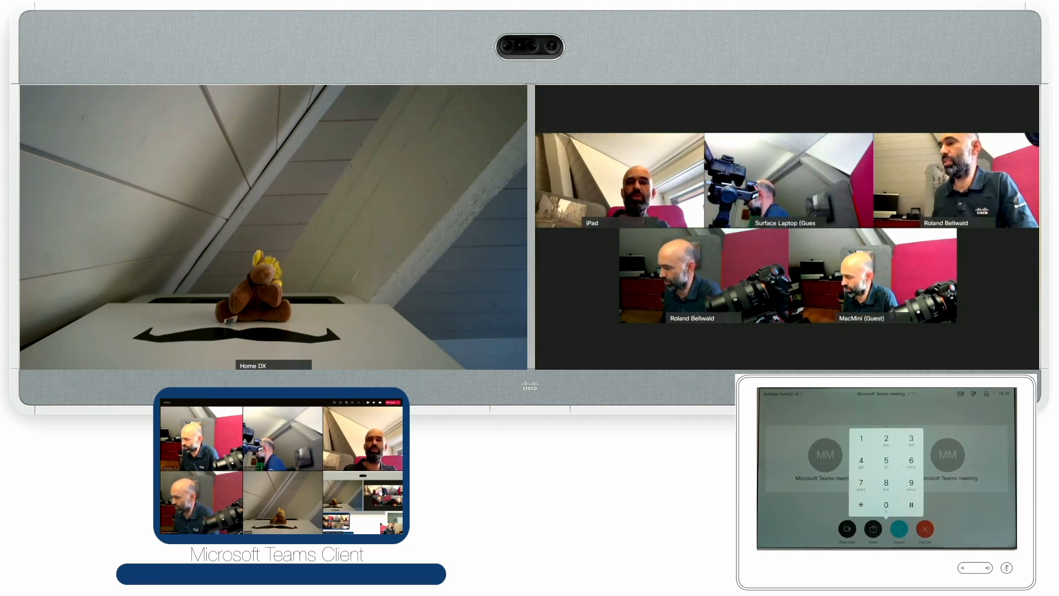
Close the Keypad and bring up the Share Screen panel with its two input sources
click(898, 528)
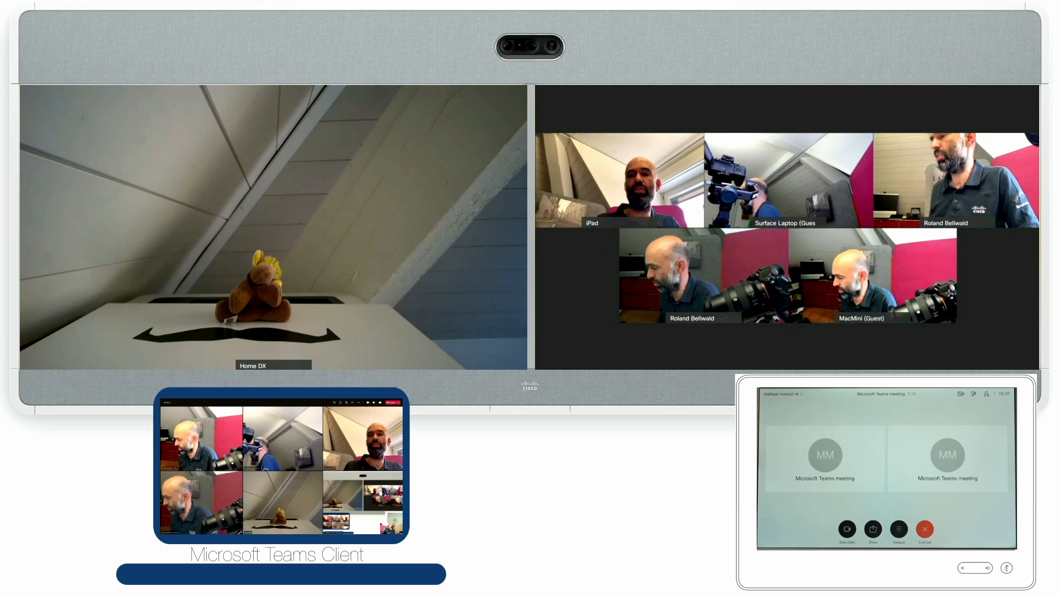
click(873, 529)
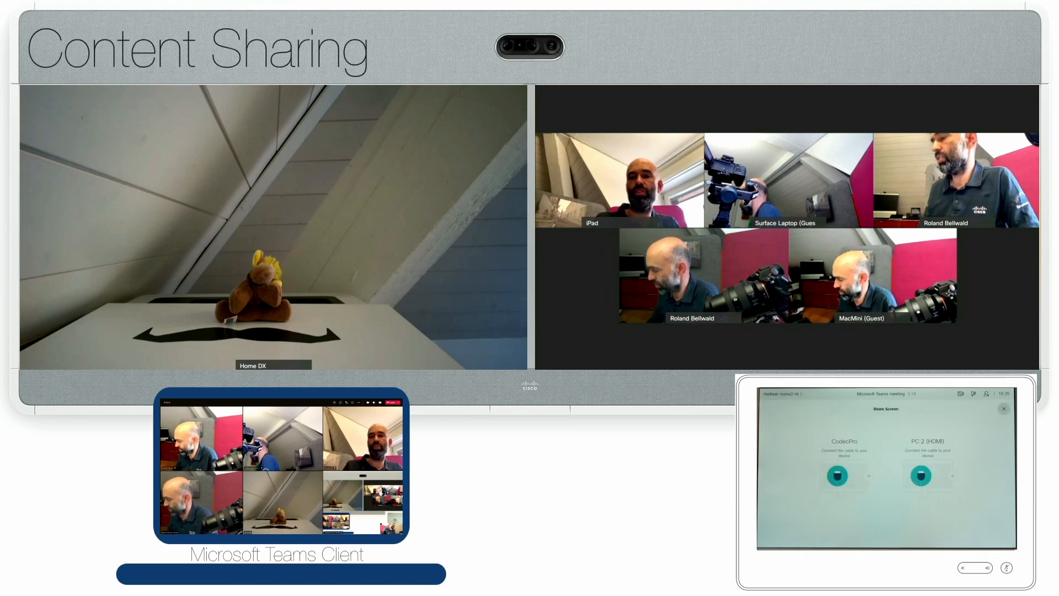